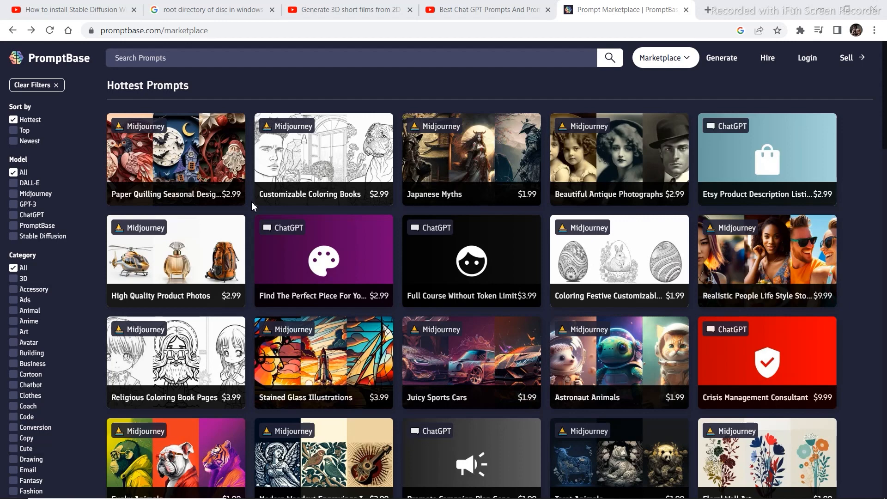
{"action": "mouse_move", "coordinate": [764, 490]}
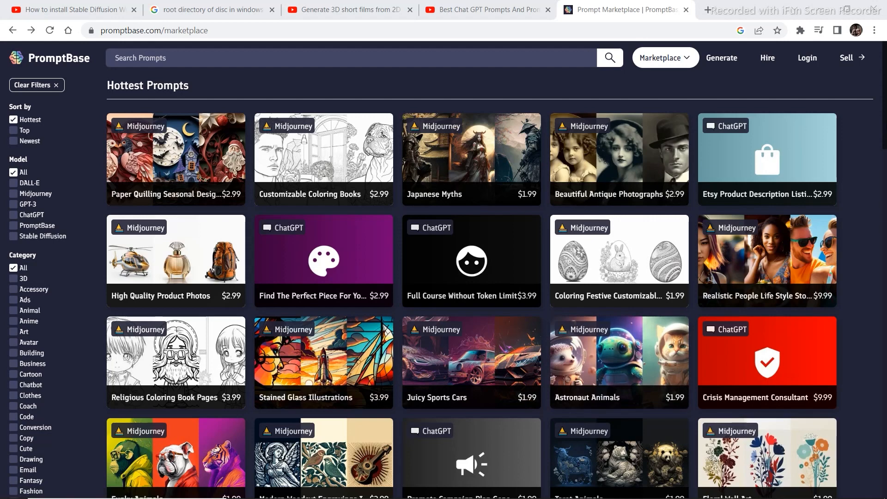
Open the Juicy Sports Cars Midjourney prompt ($1.99) and browse its sample car images.
{"action": "scroll", "scroll_direction": "down", "scroll_amount": 3}
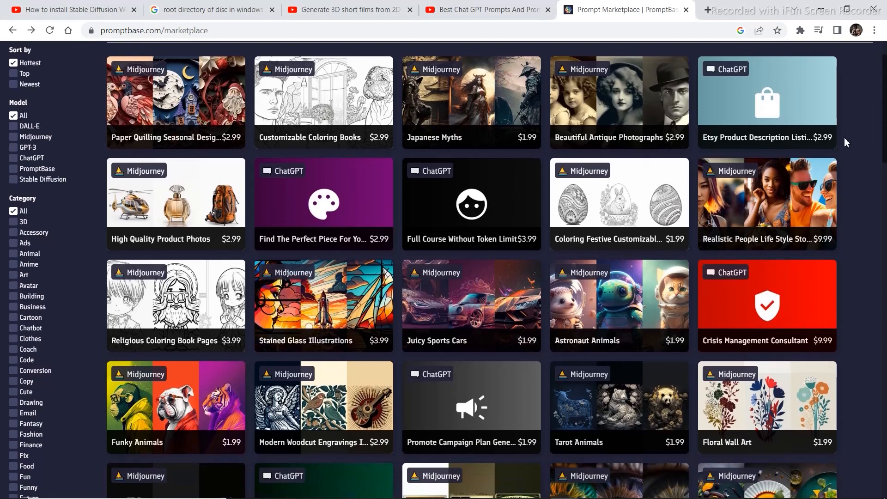
{"action": "mouse_move", "coordinate": [447, 286]}
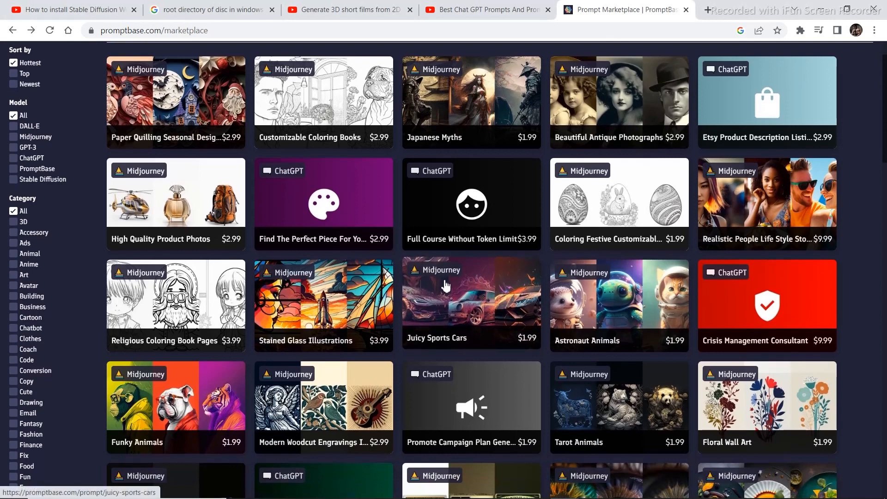
{"action": "mouse_move", "coordinate": [528, 334]}
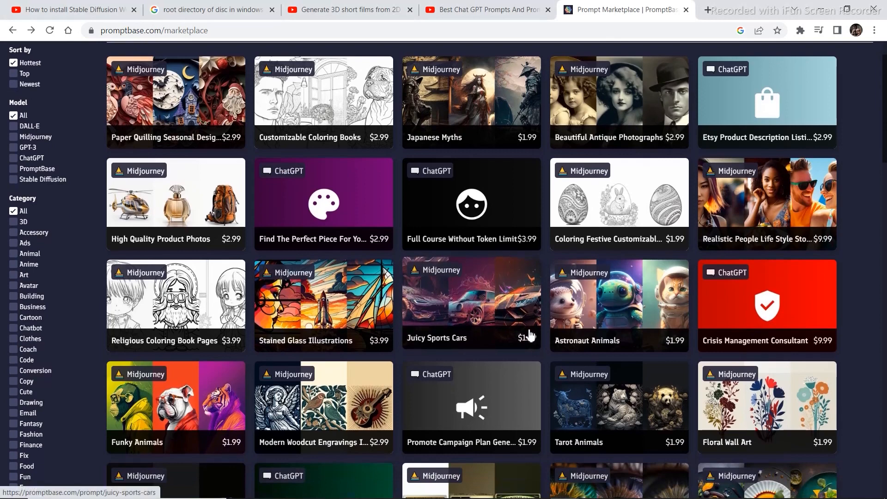
{"action": "left_click", "coordinate": [471, 303]}
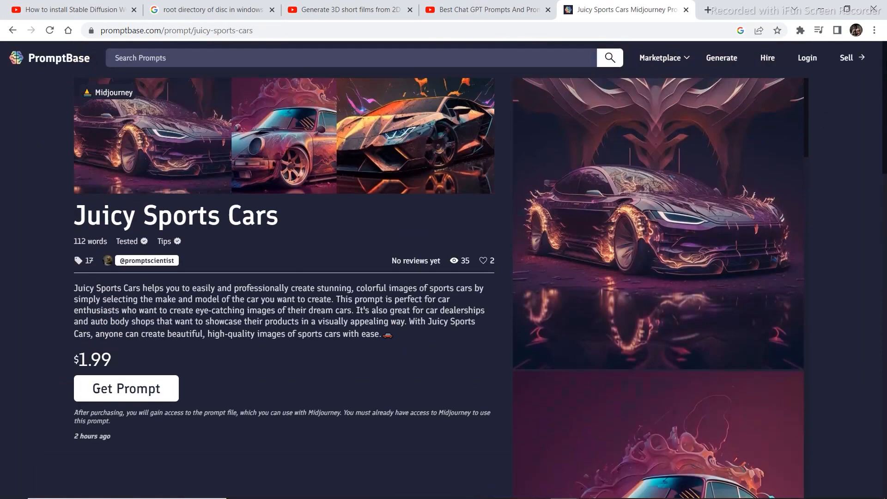
{"action": "mouse_move", "coordinate": [818, 138]}
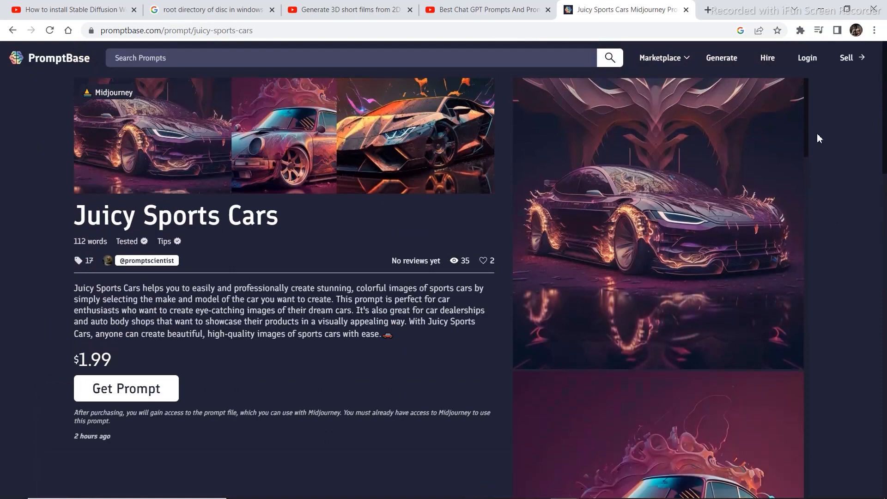
{"action": "scroll", "scroll_direction": "down", "scroll_amount": 3}
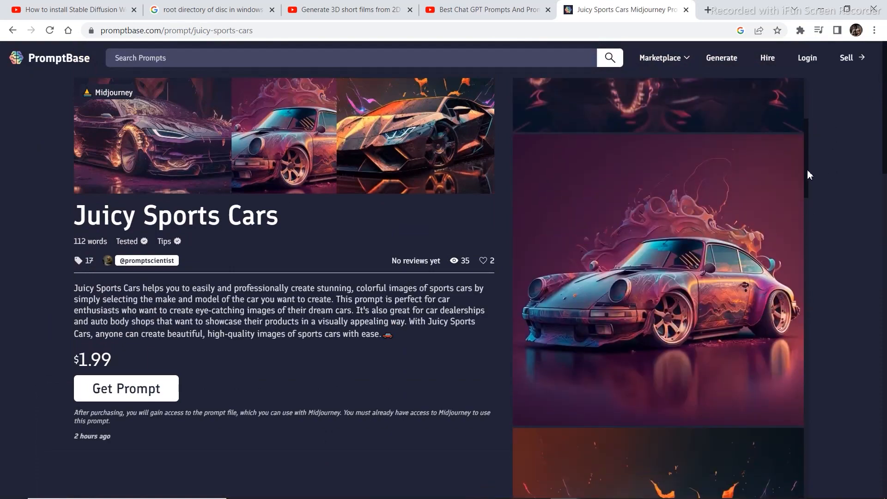
{"action": "scroll", "scroll_direction": "down", "scroll_amount": 3}
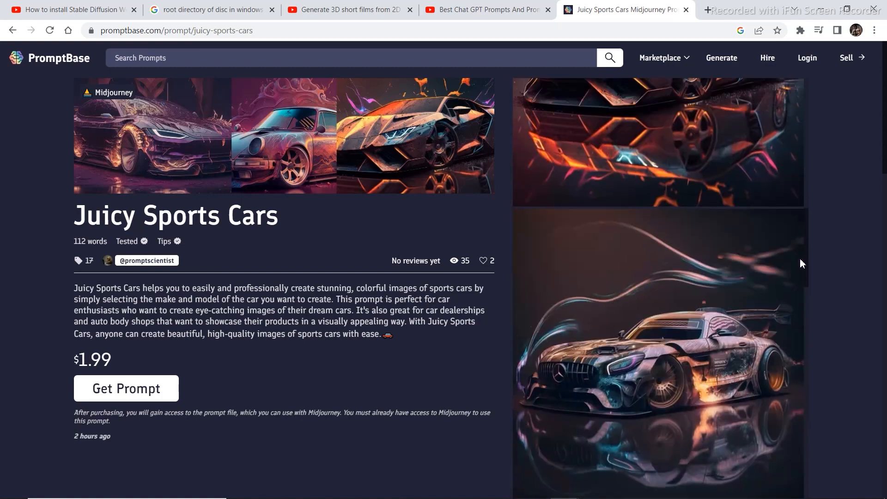
Go back from Juicy Sports Cars to the hottest prompts marketplace listing.
{"action": "left_click", "coordinate": [659, 58]}
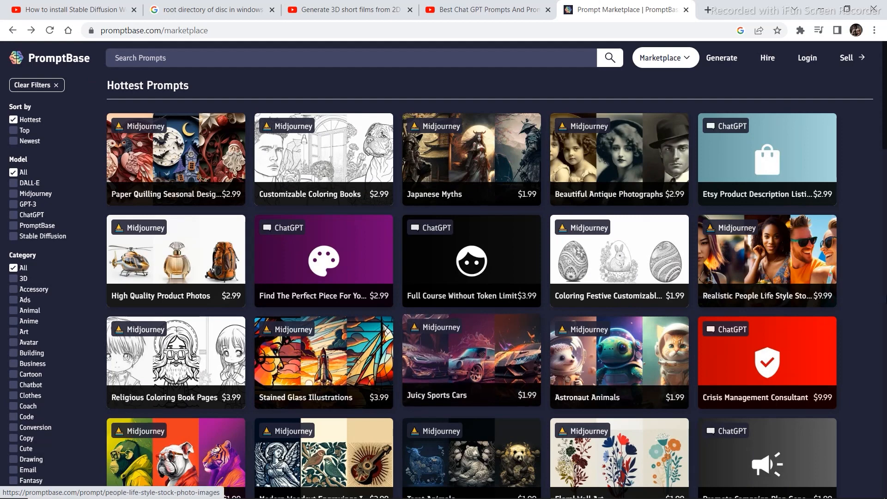
{"action": "mouse_move", "coordinate": [753, 300]}
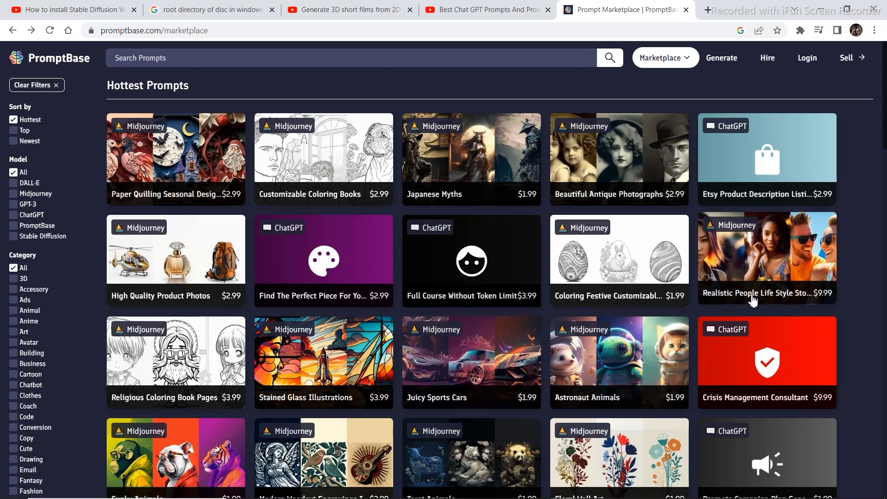
{"action": "mouse_move", "coordinate": [764, 270]}
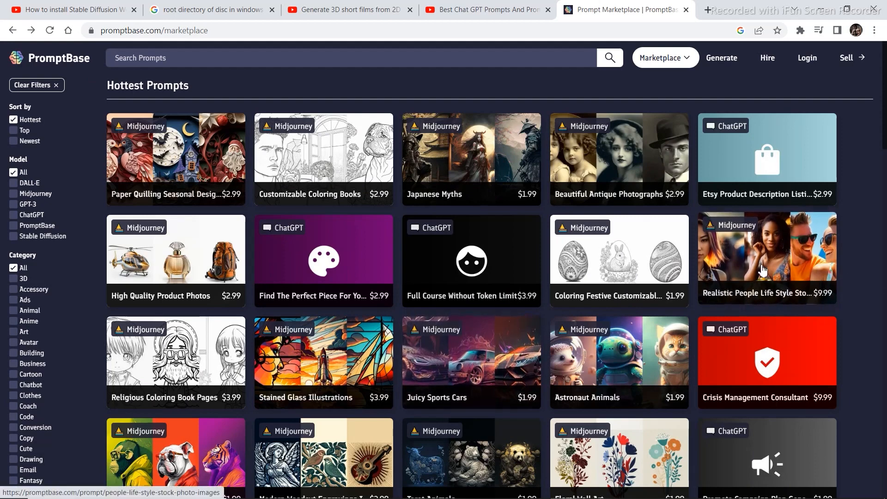
{"action": "scroll", "scroll_direction": "down", "scroll_amount": 3}
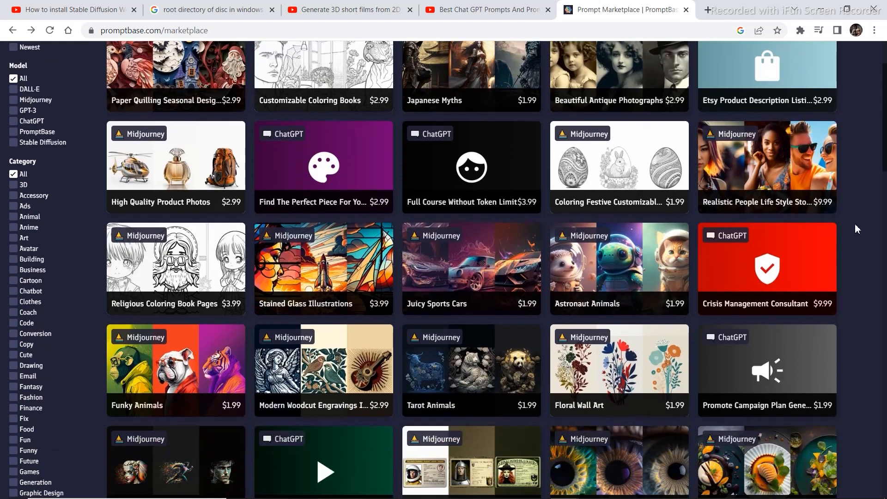
{"action": "scroll", "scroll_direction": "up", "scroll_amount": 3}
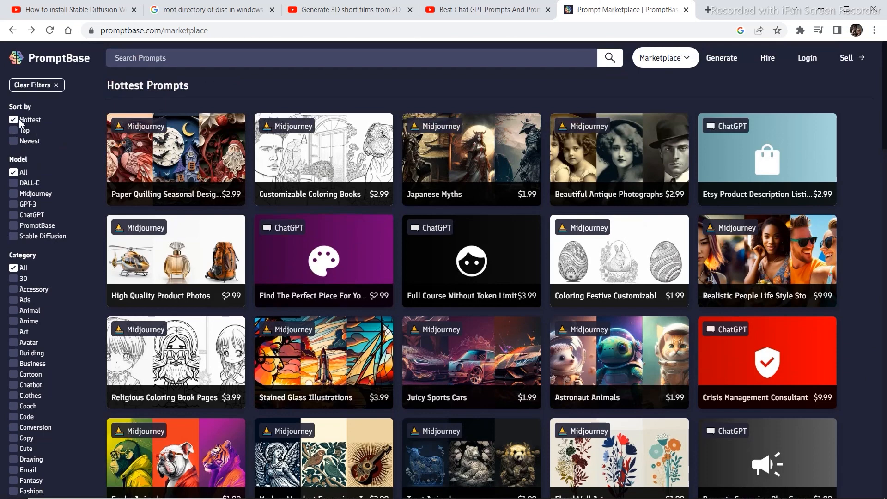
{"action": "mouse_move", "coordinate": [61, 200]}
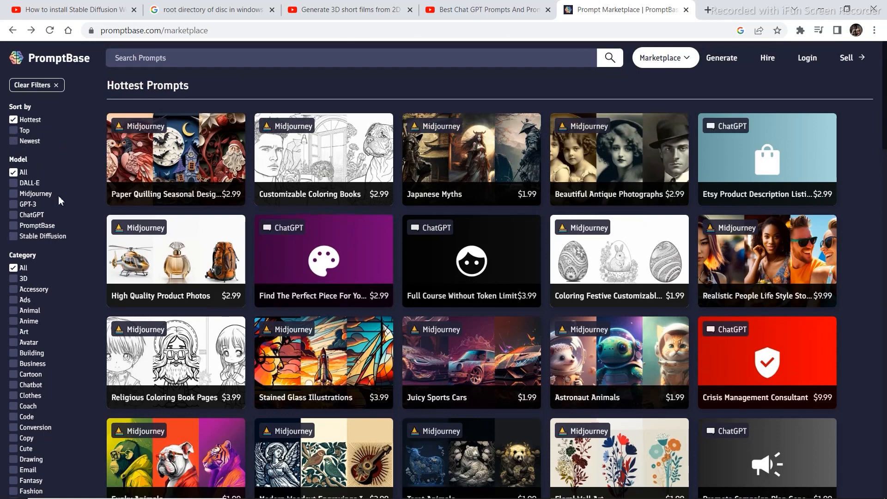
{"action": "mouse_move", "coordinate": [17, 237]}
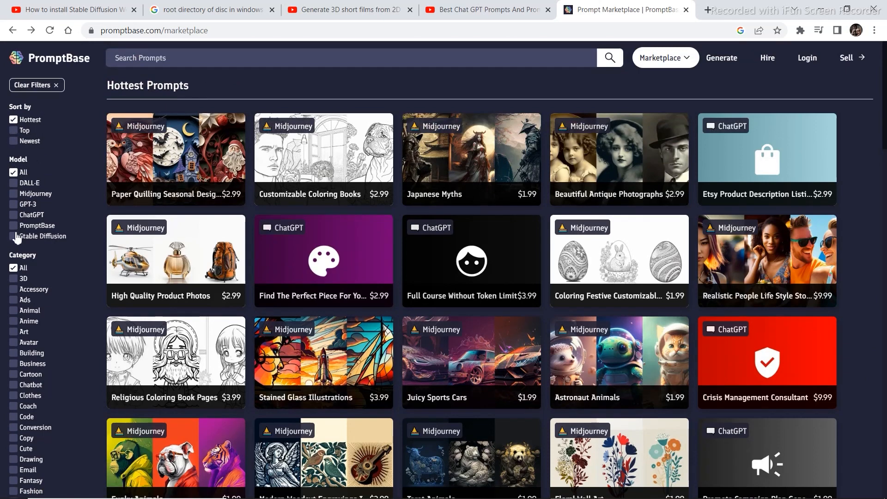
Filter the marketplace to Midjourney and open the Realistic Animal Astronauts prompt ($2.99).
{"action": "left_click", "coordinate": [14, 193]}
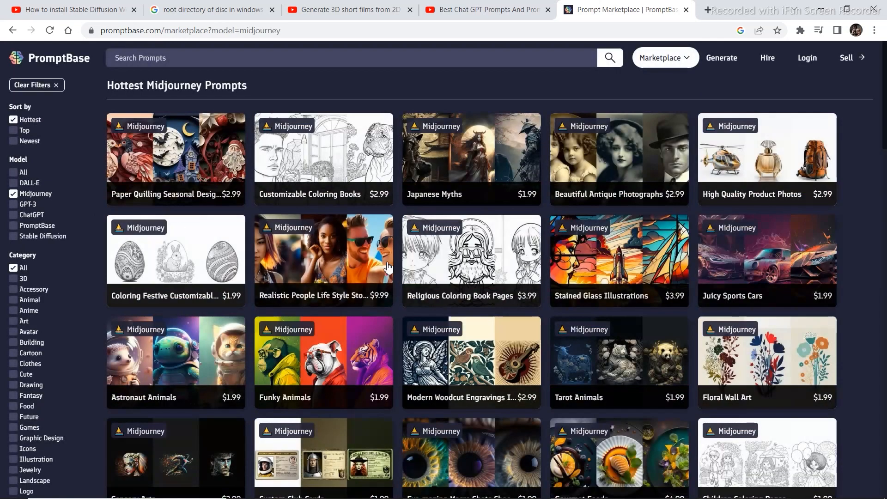
{"action": "scroll", "scroll_direction": "down", "scroll_amount": 3}
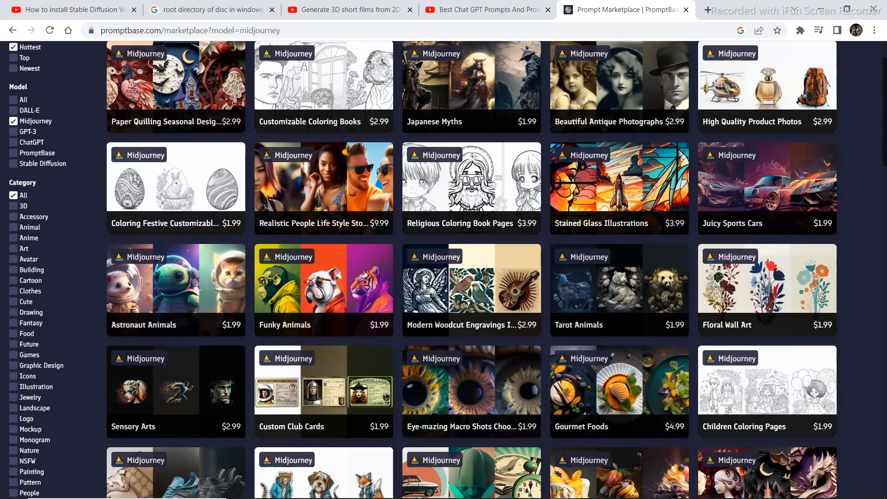
{"action": "scroll", "scroll_direction": "down", "scroll_amount": 3}
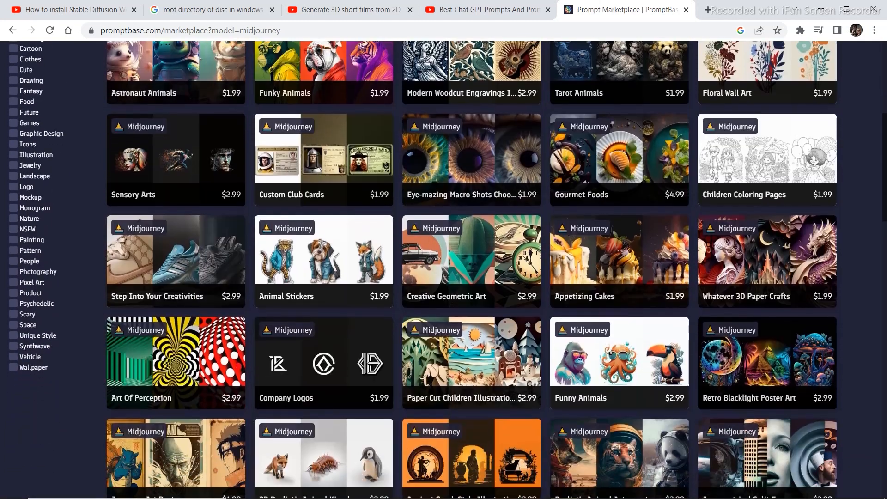
{"action": "scroll", "scroll_direction": "down", "scroll_amount": 3}
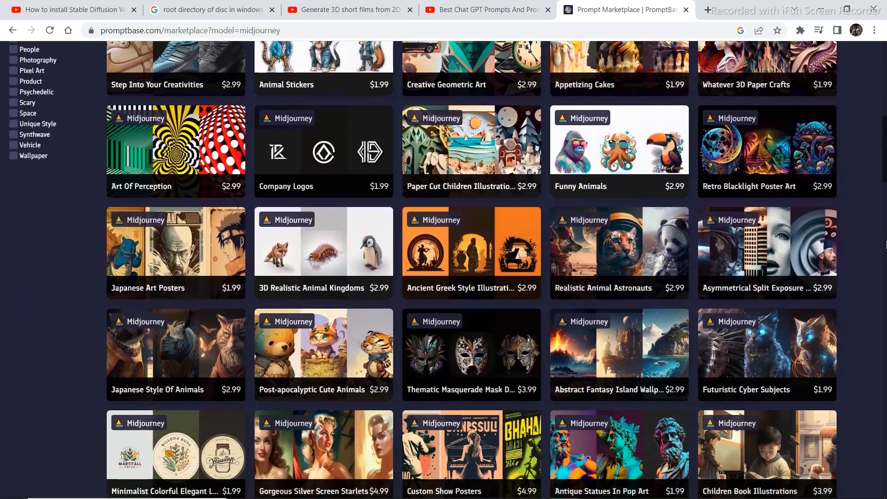
{"action": "mouse_move", "coordinate": [599, 255]}
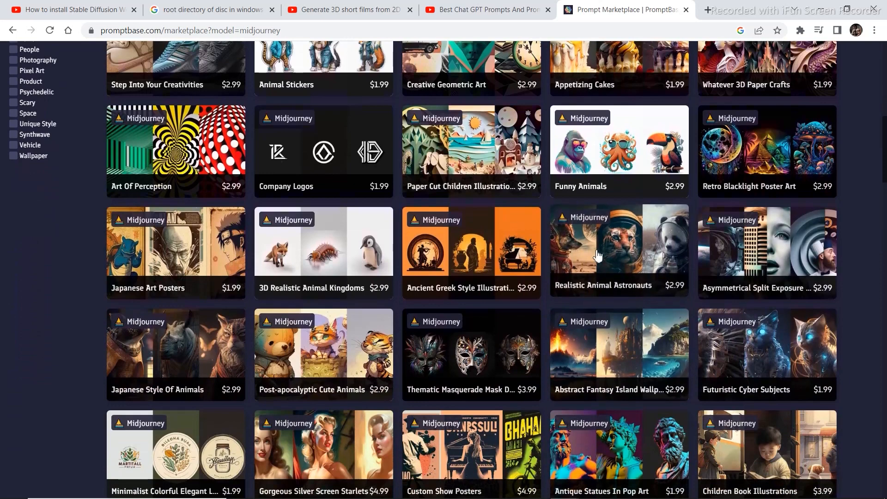
{"action": "left_click", "coordinate": [619, 243]}
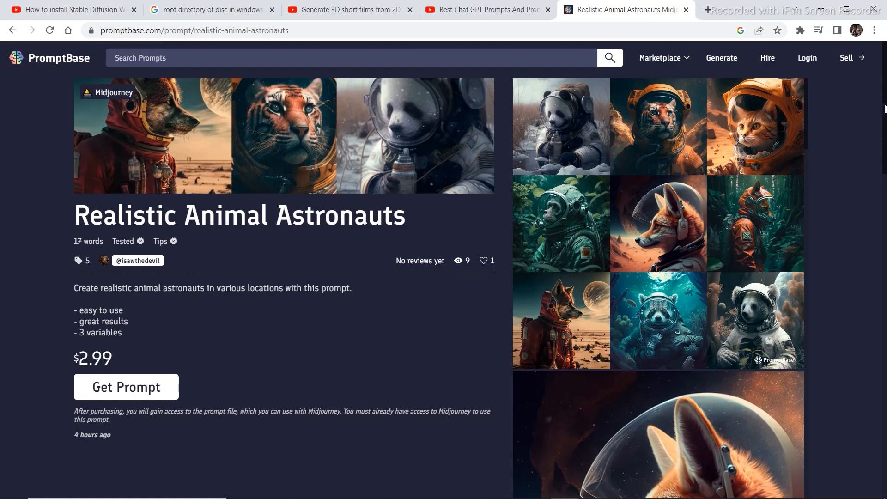
{"action": "scroll", "scroll_direction": "down", "scroll_amount": 3}
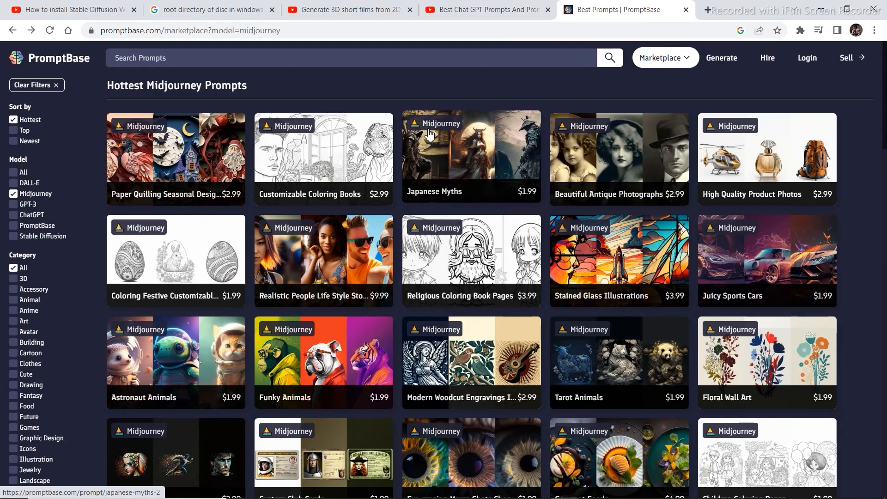
{"action": "mouse_move", "coordinate": [579, 117]}
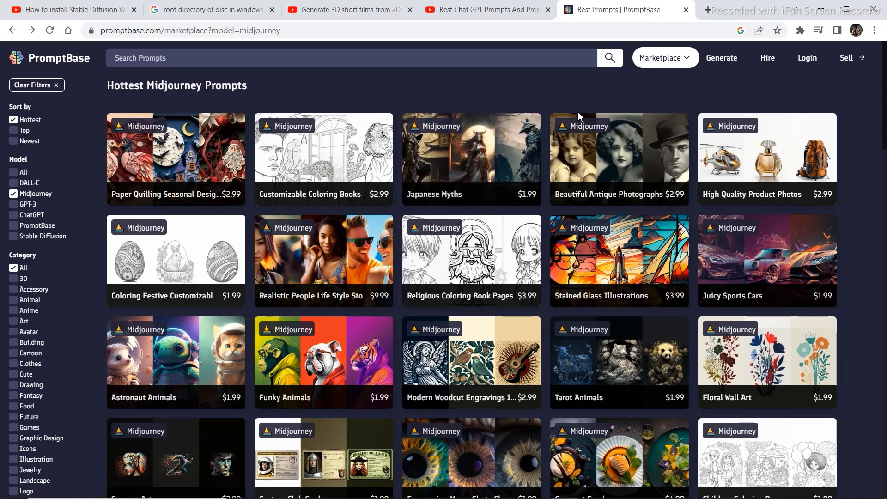
{"action": "mouse_move", "coordinate": [768, 92]}
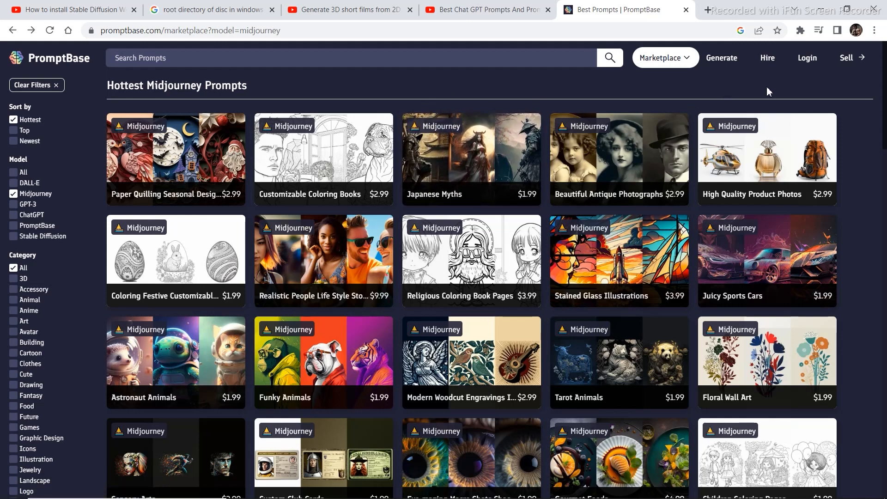
{"action": "left_click", "coordinate": [850, 57]}
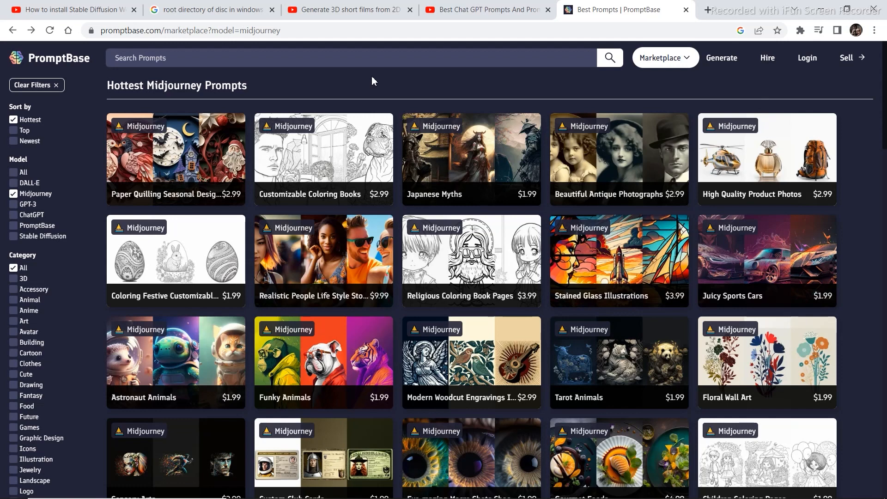
{"action": "mouse_move", "coordinate": [250, 372]}
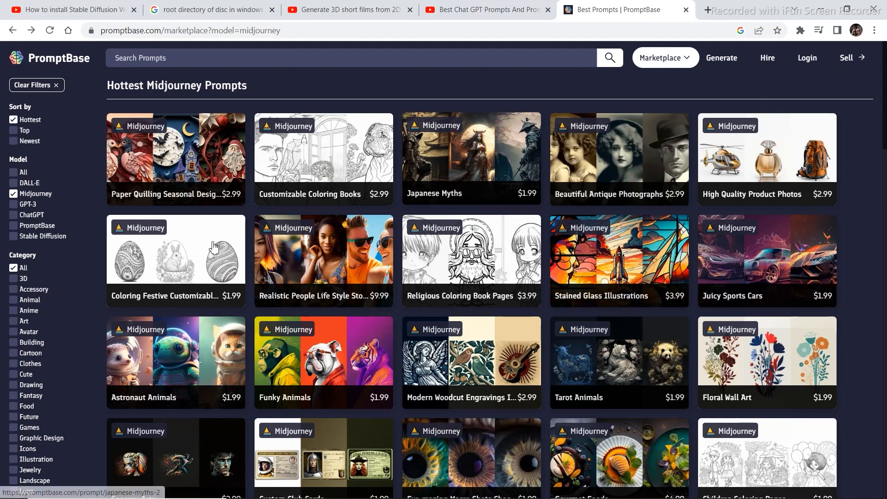
Filter Midjourney prompts to the 3D category and browse down and back up the results.
{"action": "left_click", "coordinate": [13, 278]}
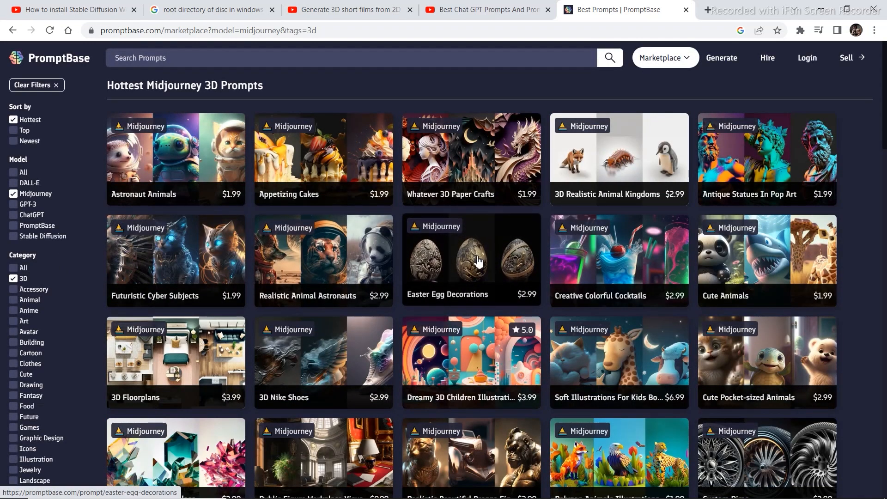
{"action": "mouse_move", "coordinate": [434, 238]}
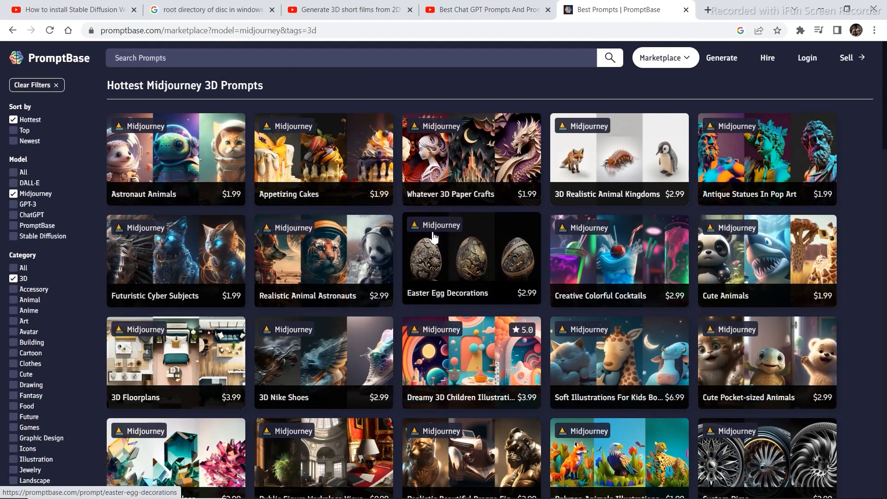
{"action": "mouse_move", "coordinate": [742, 245]}
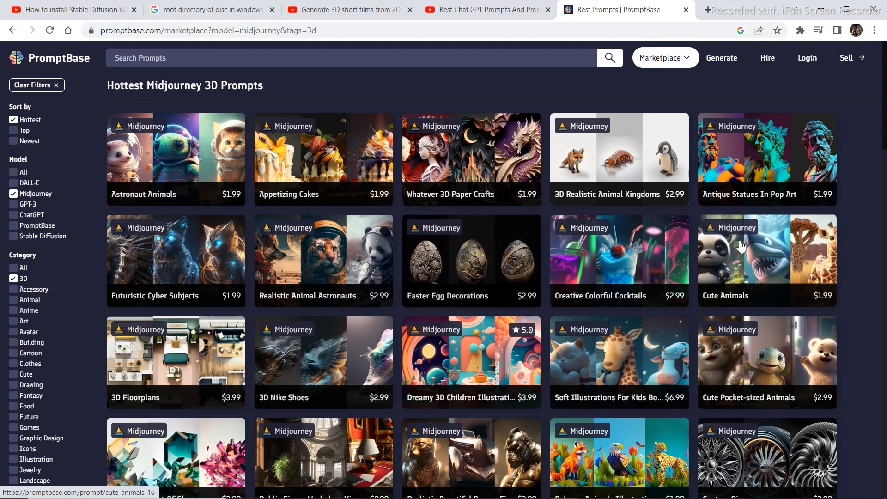
{"action": "scroll", "scroll_direction": "down", "scroll_amount": 3}
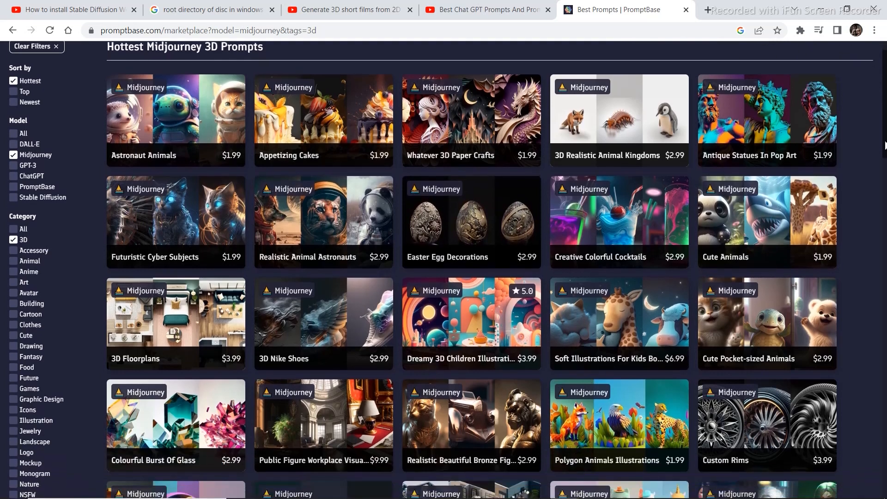
{"action": "scroll", "scroll_direction": "down", "scroll_amount": 3}
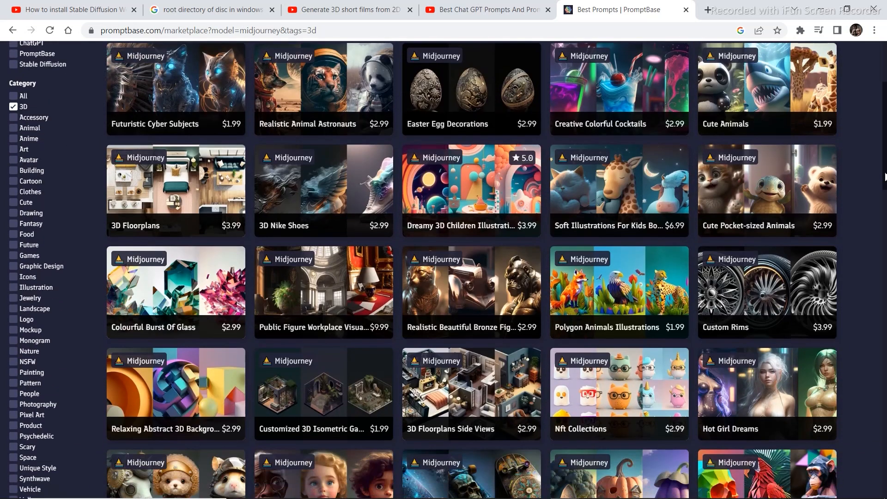
{"action": "scroll", "scroll_direction": "down", "scroll_amount": 3}
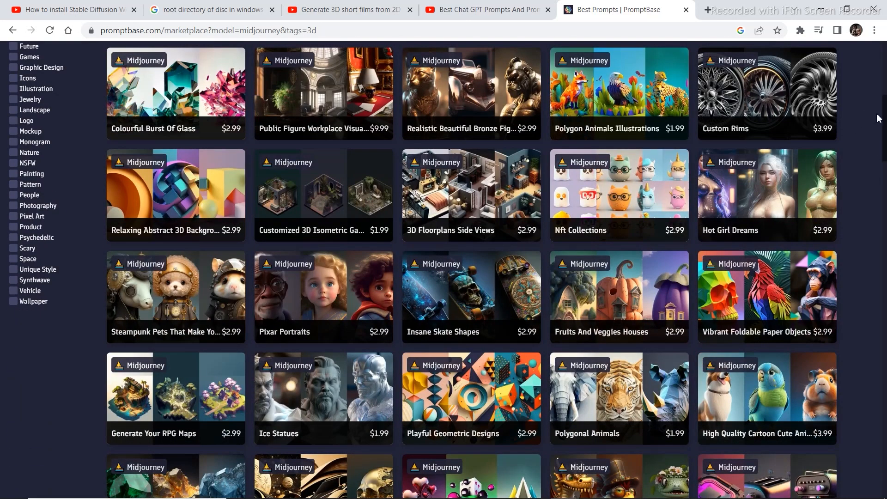
{"action": "mouse_move", "coordinate": [322, 294]}
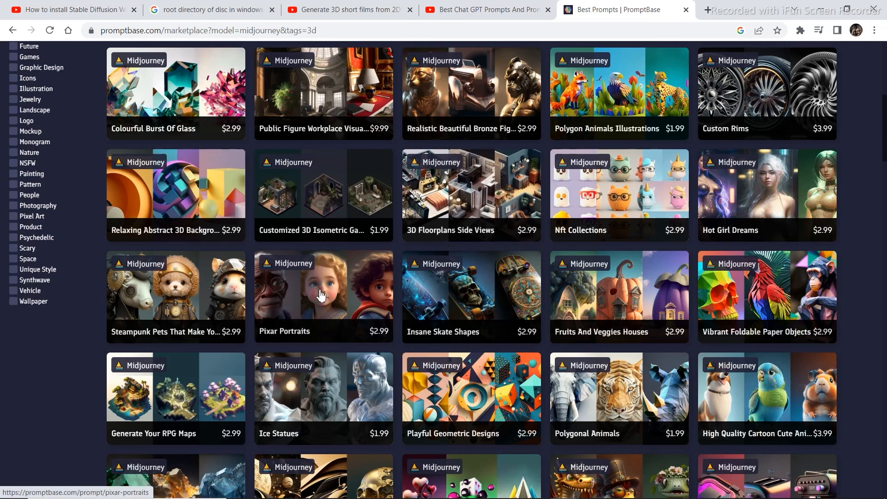
{"action": "mouse_move", "coordinate": [314, 306]}
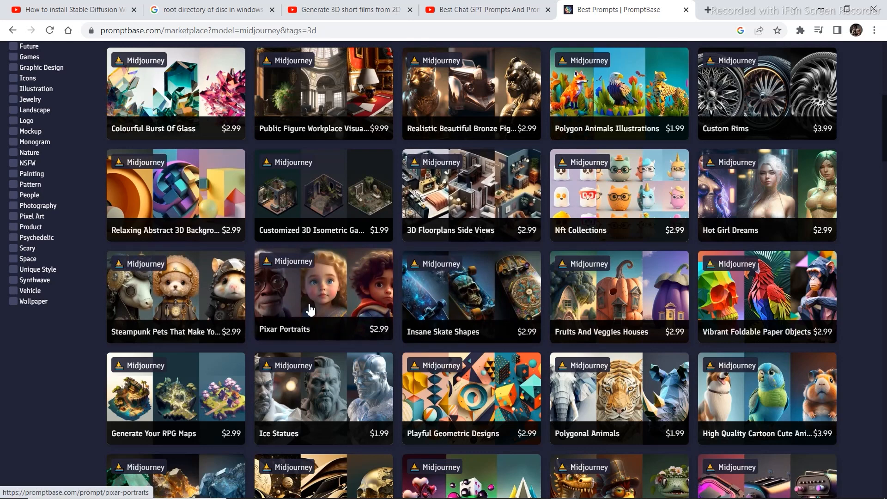
{"action": "mouse_move", "coordinate": [347, 195]}
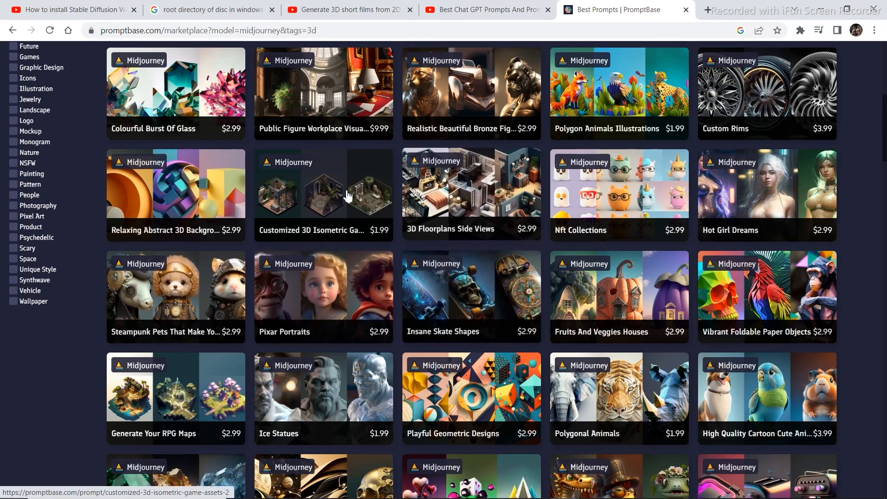
{"action": "mouse_move", "coordinate": [507, 259]}
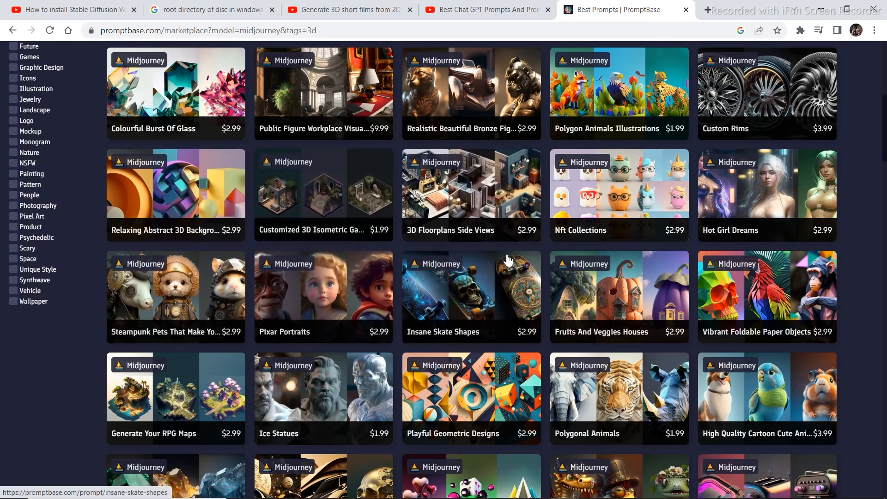
{"action": "scroll", "scroll_direction": "up", "scroll_amount": 3}
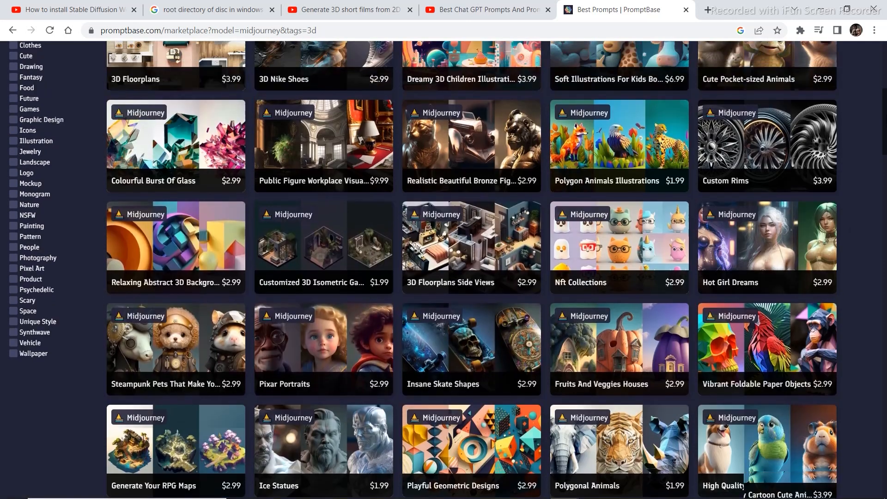
{"action": "scroll", "scroll_direction": "up", "scroll_amount": 3}
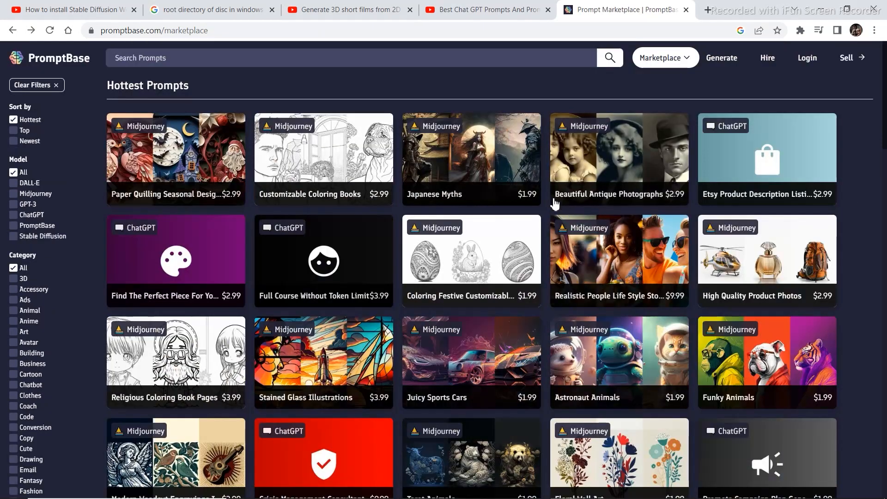
{"action": "mouse_move", "coordinate": [630, 160]}
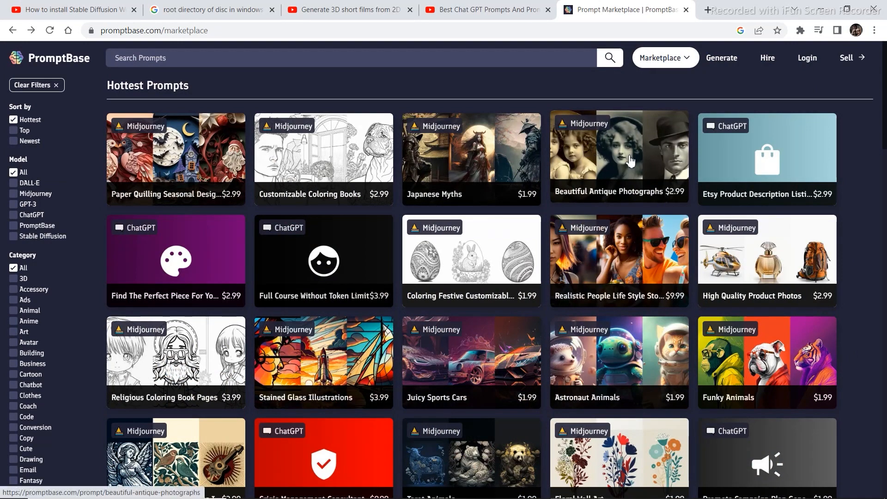
View the Beautiful Antique Photographs prompt ($2.99), then return to the marketplace listing.
{"action": "left_click", "coordinate": [619, 158]}
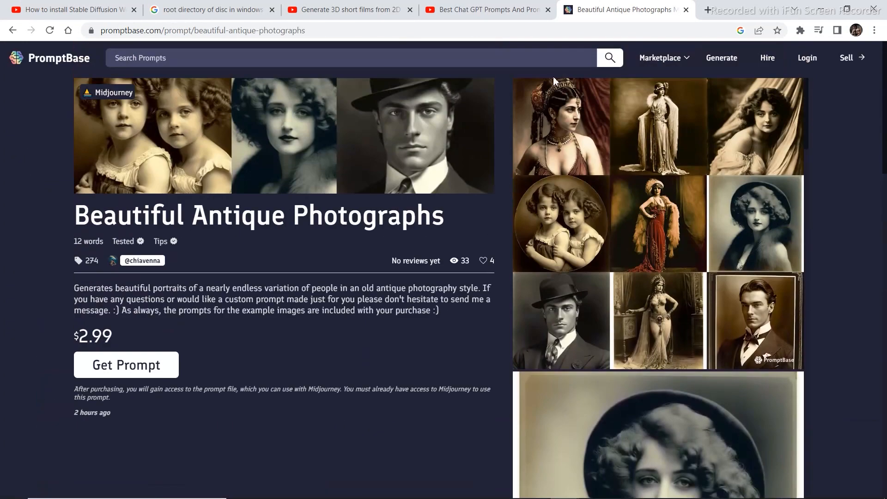
{"action": "left_click", "coordinate": [664, 57]}
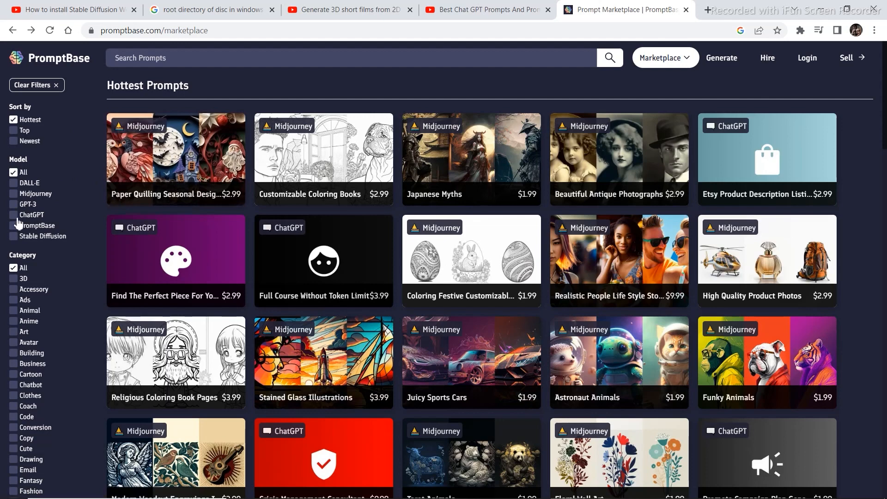
{"action": "left_click", "coordinate": [15, 216]}
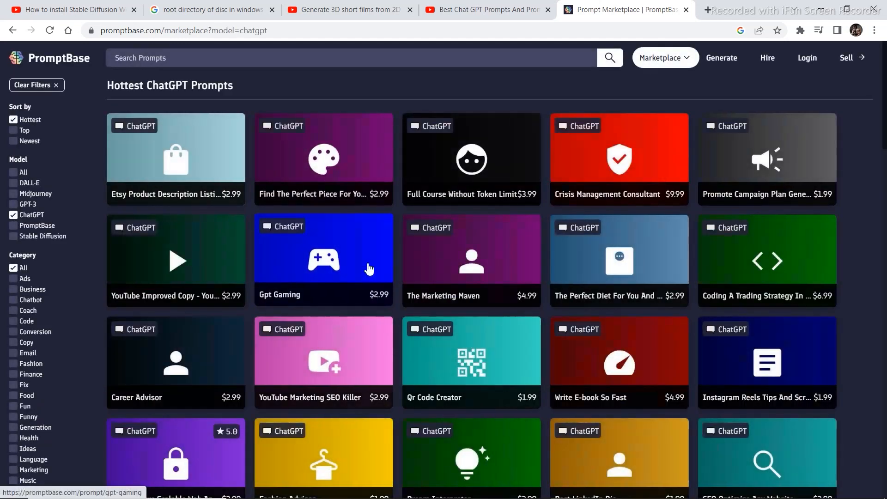
{"action": "mouse_move", "coordinate": [293, 303]}
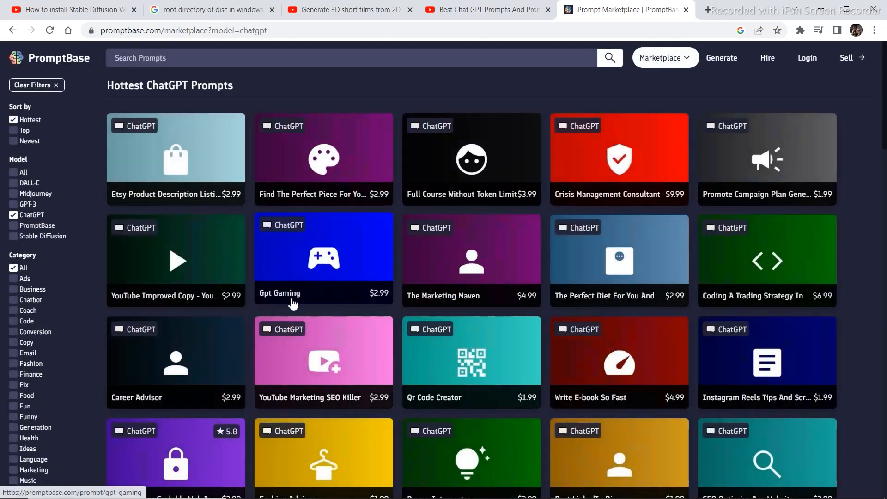
{"action": "mouse_move", "coordinate": [489, 306]}
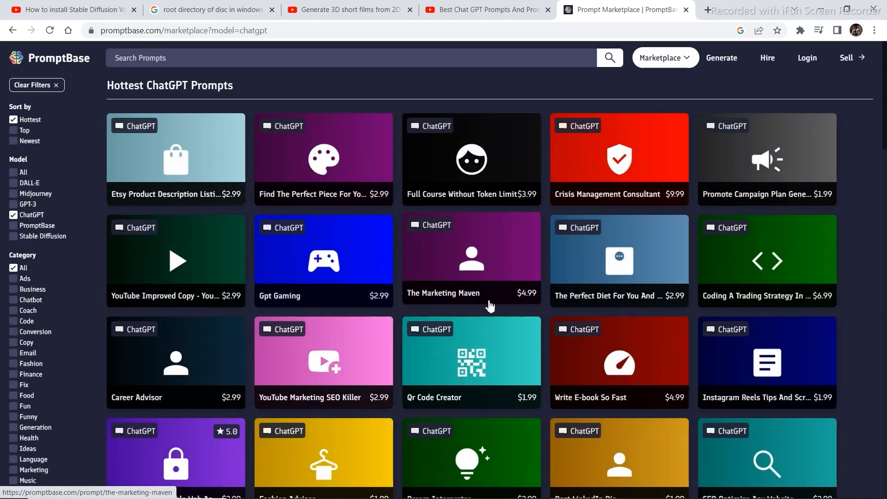
{"action": "mouse_move", "coordinate": [513, 199]}
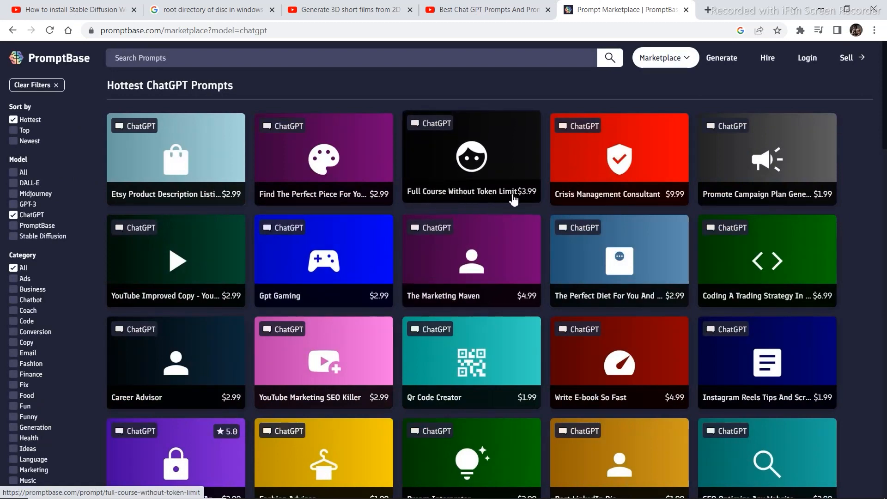
{"action": "mouse_move", "coordinate": [523, 186]}
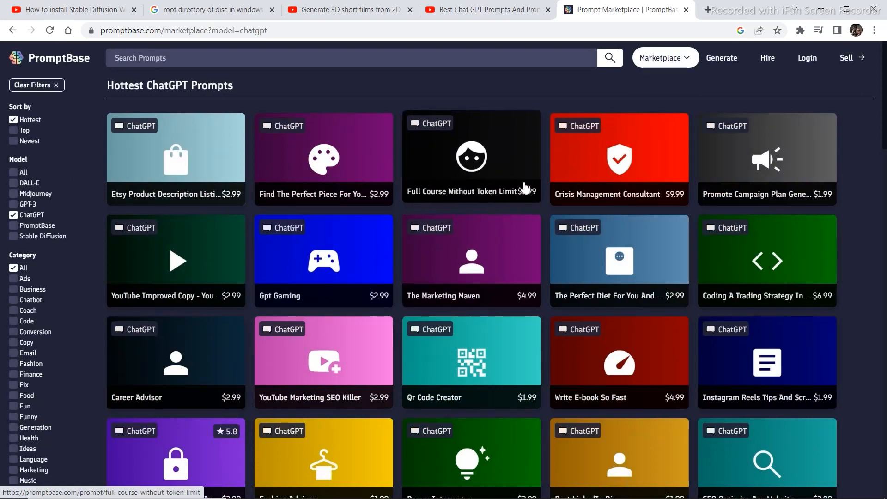
{"action": "mouse_move", "coordinate": [472, 157]}
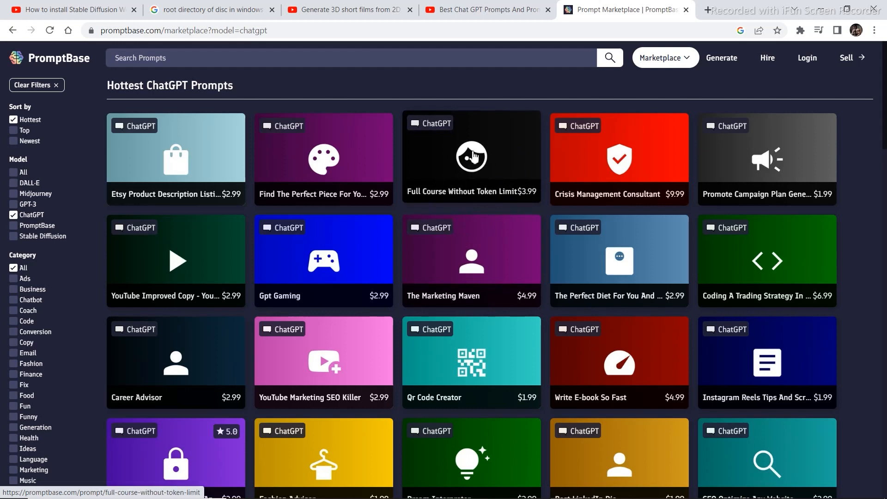
{"action": "mouse_move", "coordinate": [843, 196]}
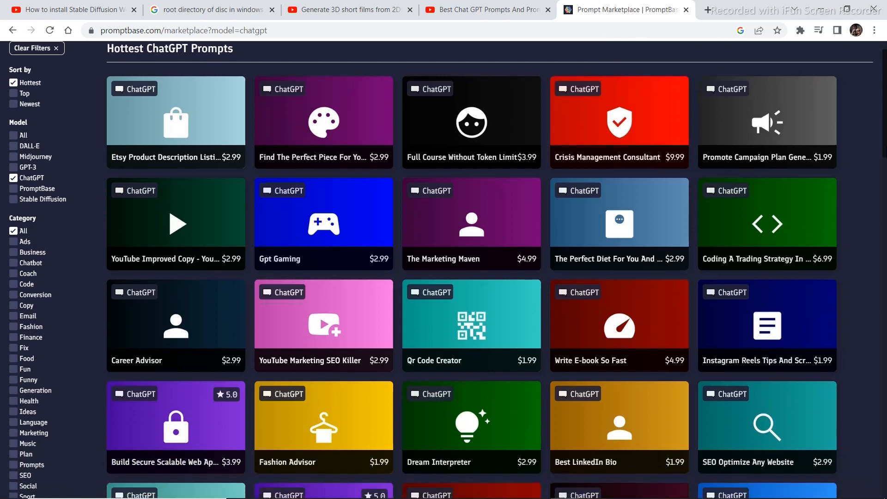
{"action": "scroll", "scroll_direction": "down", "scroll_amount": 3}
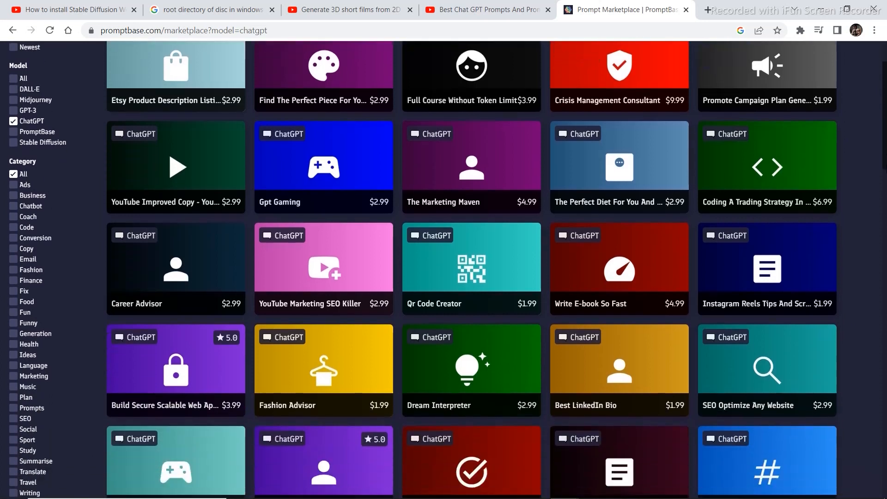
{"action": "scroll", "scroll_direction": "down", "scroll_amount": 3}
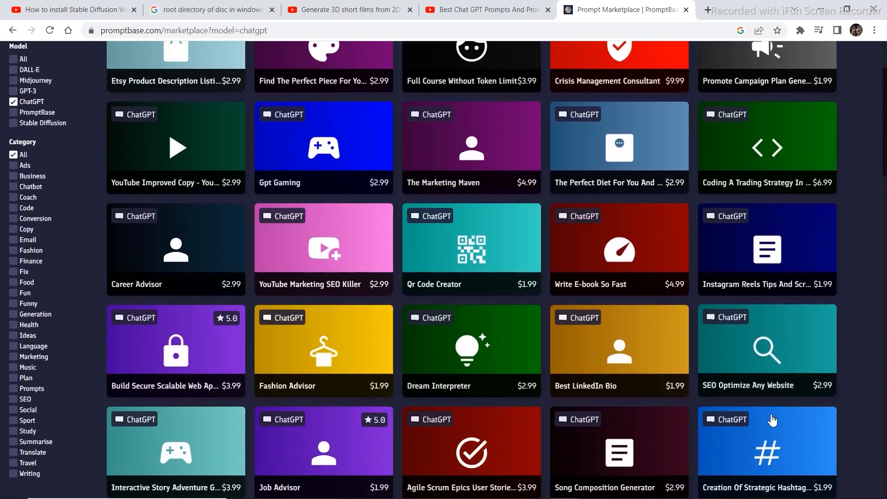
{"action": "mouse_move", "coordinate": [119, 389]}
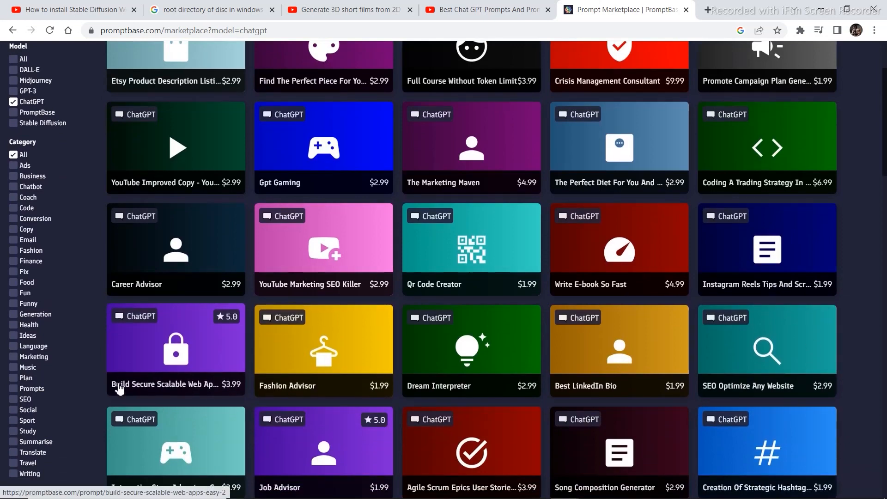
{"action": "mouse_move", "coordinate": [182, 361]}
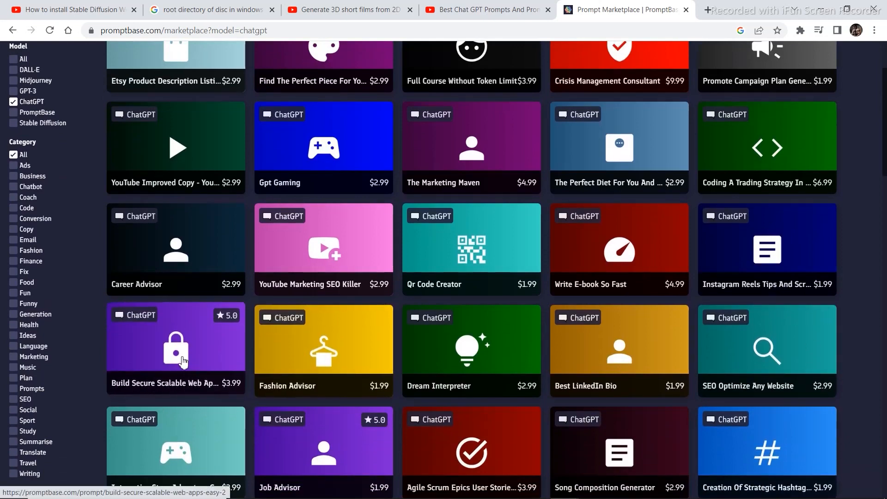
{"action": "left_click", "coordinate": [175, 348]}
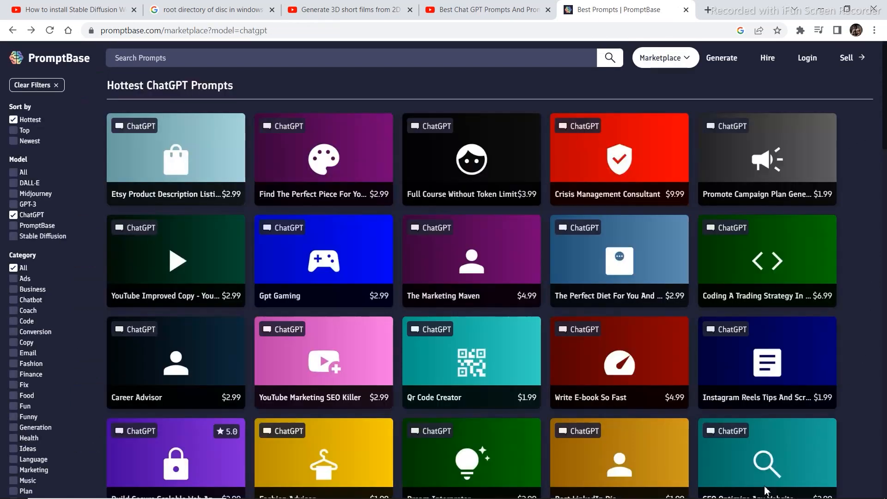
{"action": "mouse_move", "coordinate": [19, 242]}
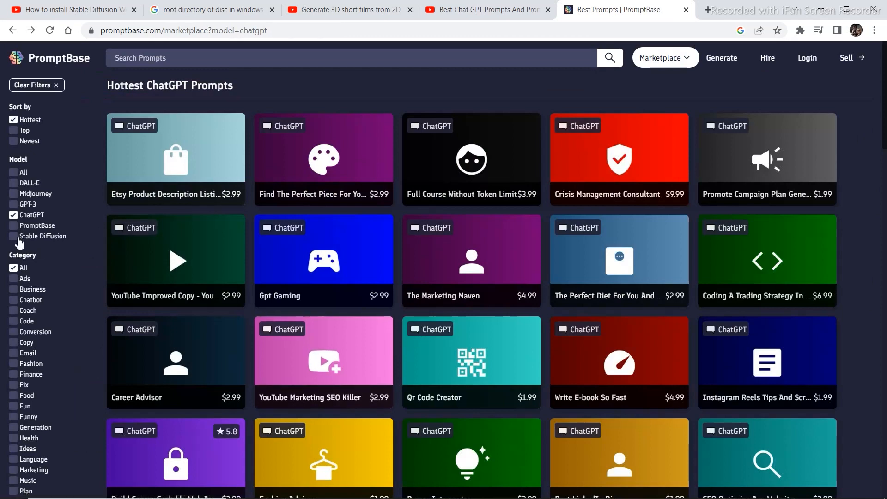
Filter the marketplace to Stable Diffusion prompts and browse results like Realistic Animals and Chinese Art.
{"action": "left_click", "coordinate": [13, 237]}
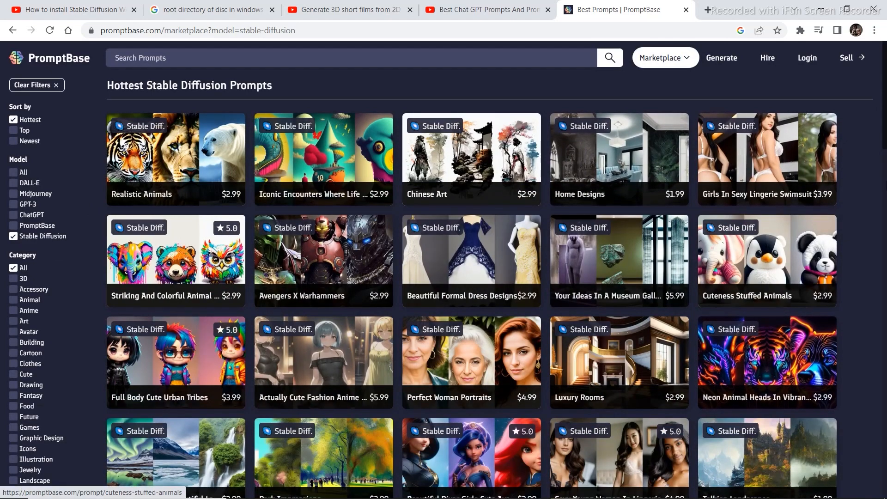
{"action": "scroll", "scroll_direction": "down", "scroll_amount": 3}
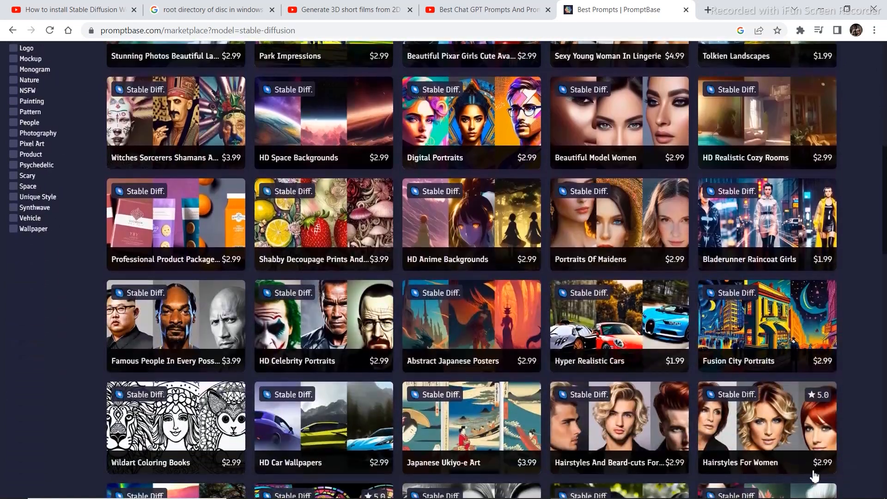
{"action": "scroll", "scroll_direction": "up", "scroll_amount": 3}
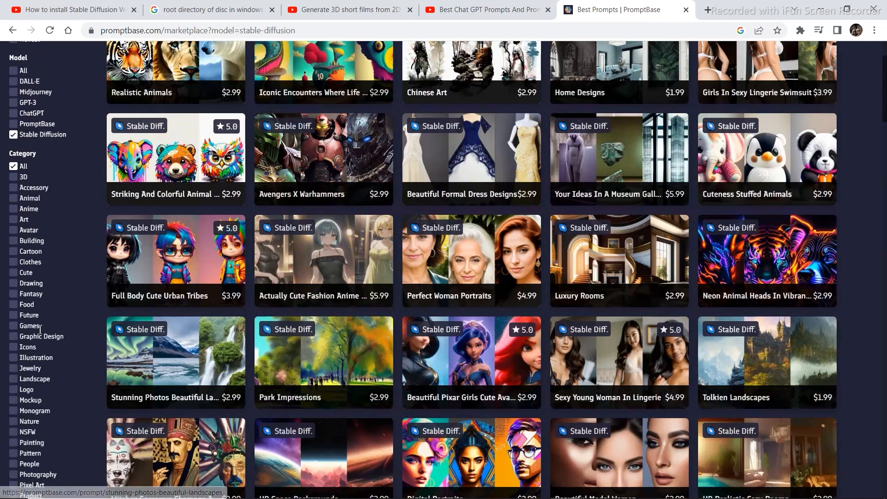
{"action": "mouse_move", "coordinate": [41, 336]}
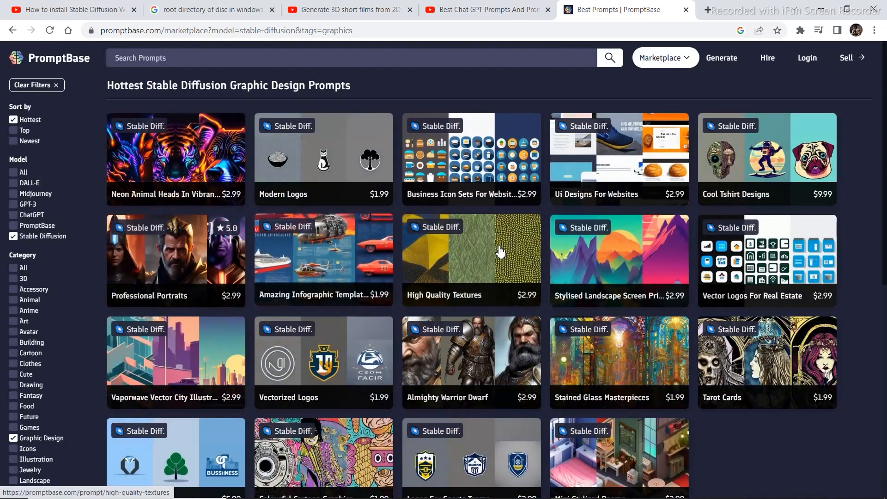
{"action": "mouse_move", "coordinate": [803, 253]}
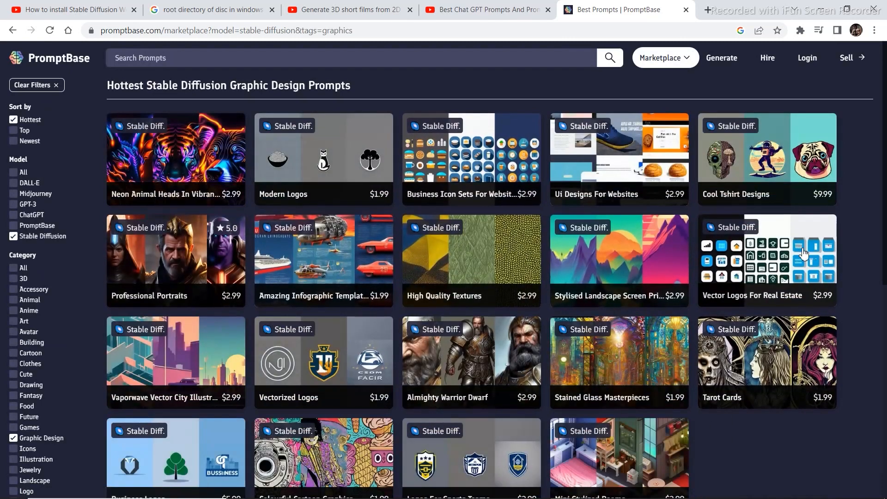
{"action": "mouse_move", "coordinate": [157, 161]}
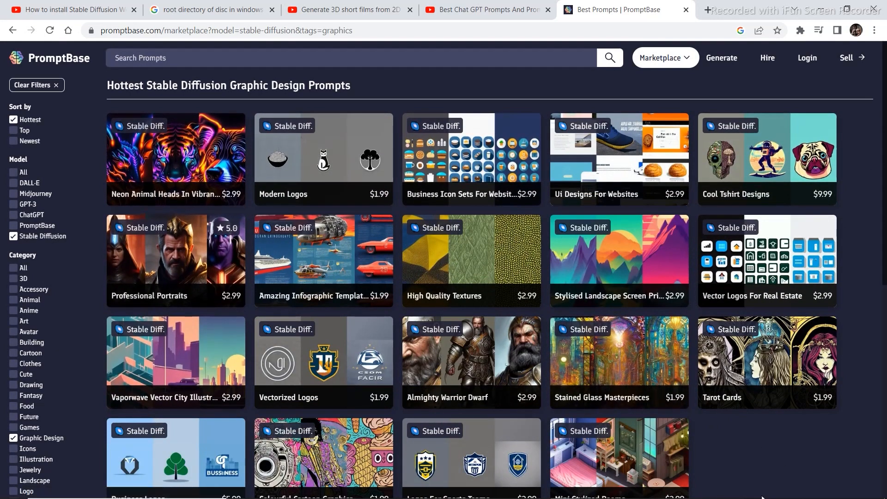
Browse further down the Stable Diffusion Graphic Design prompt results.
{"action": "scroll", "scroll_direction": "down", "scroll_amount": 3}
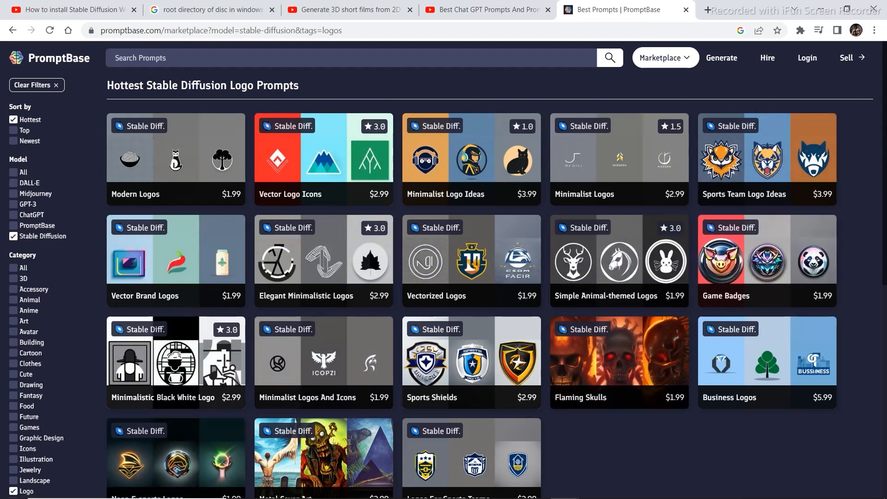
{"action": "mouse_move", "coordinate": [181, 261]}
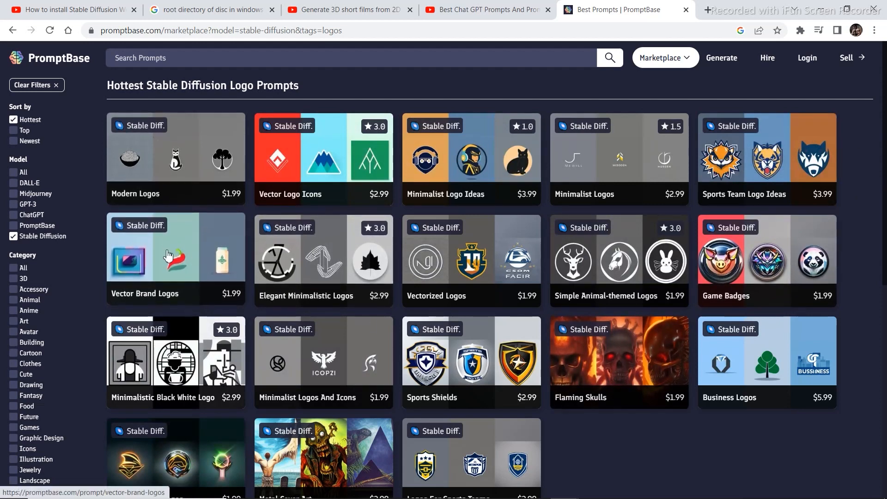
Open the Vector Brand Logos Stable Diffusion prompt page ($1.99).
{"action": "left_click", "coordinate": [175, 255]}
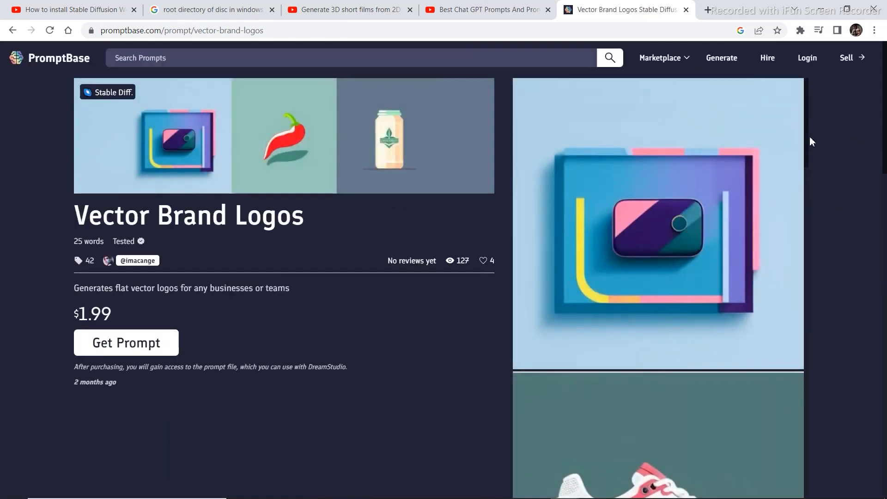
Browse the Vector Brand Logos sample images, including a drink can and New Burger logo.
{"action": "scroll", "scroll_direction": "down", "scroll_amount": 3}
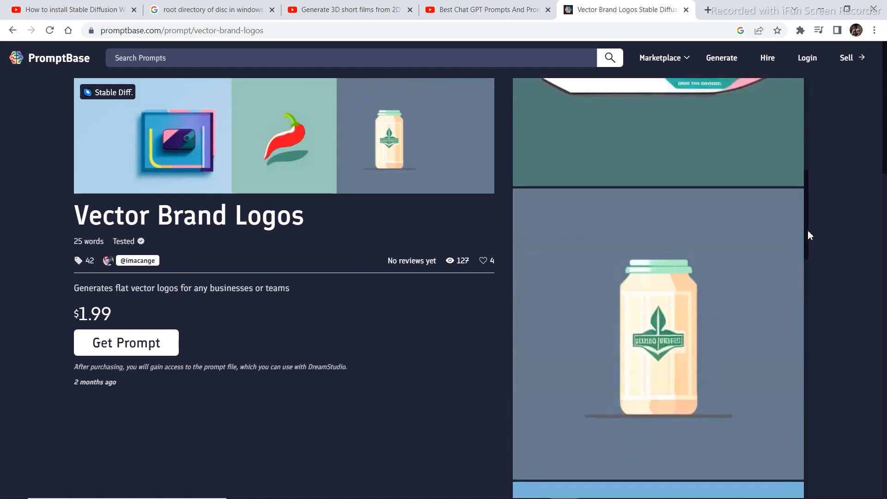
{"action": "scroll", "scroll_direction": "down", "scroll_amount": 3}
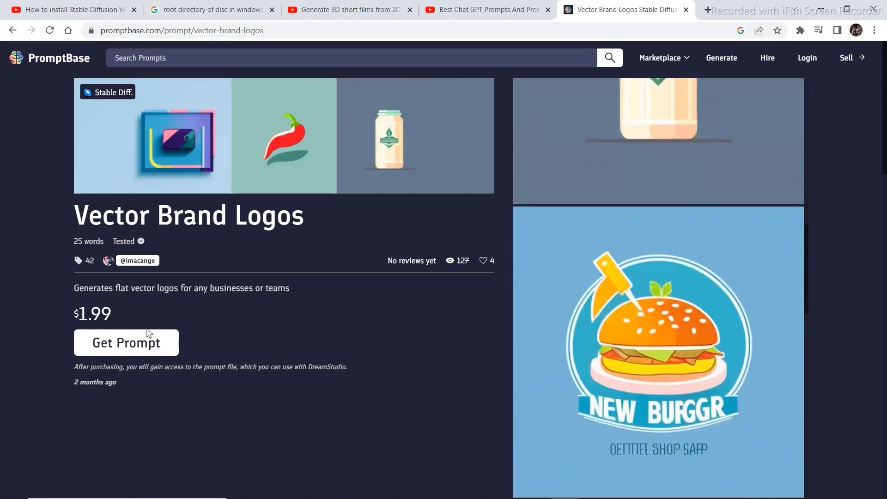
{"action": "mouse_move", "coordinate": [809, 178]}
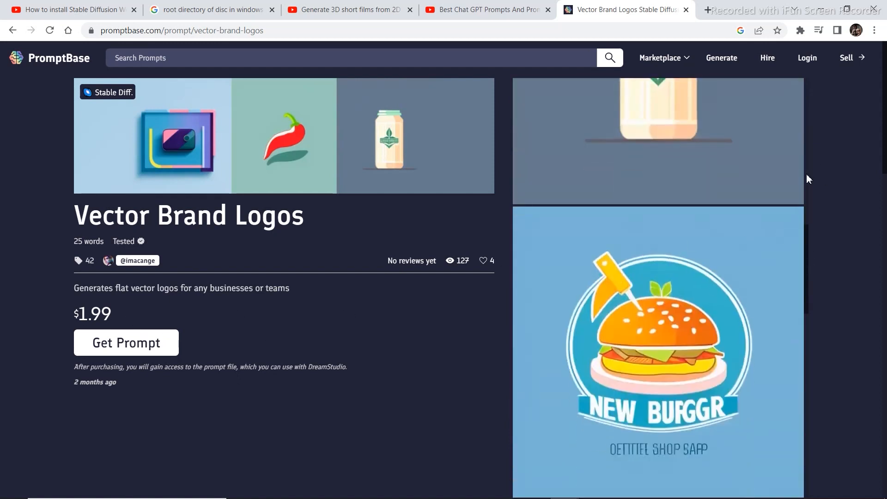